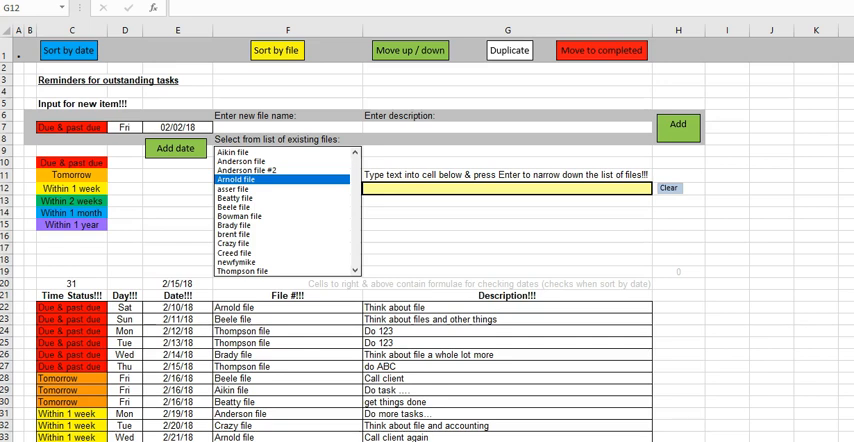
pyautogui.moveTo(446, 252)
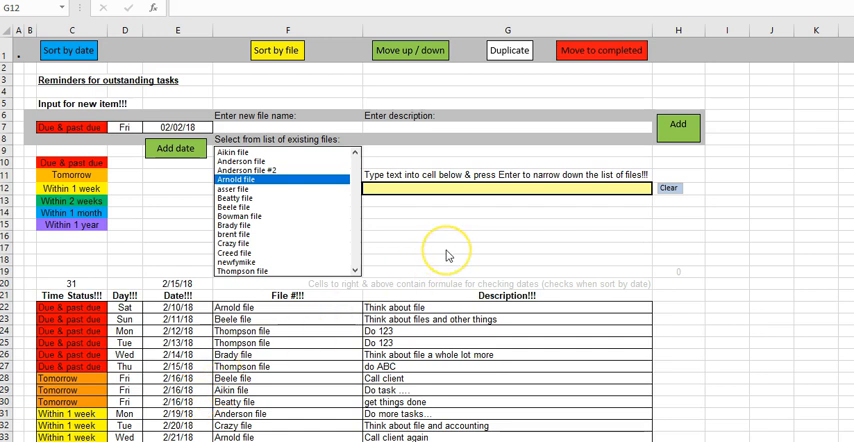
pyautogui.moveTo(448, 254)
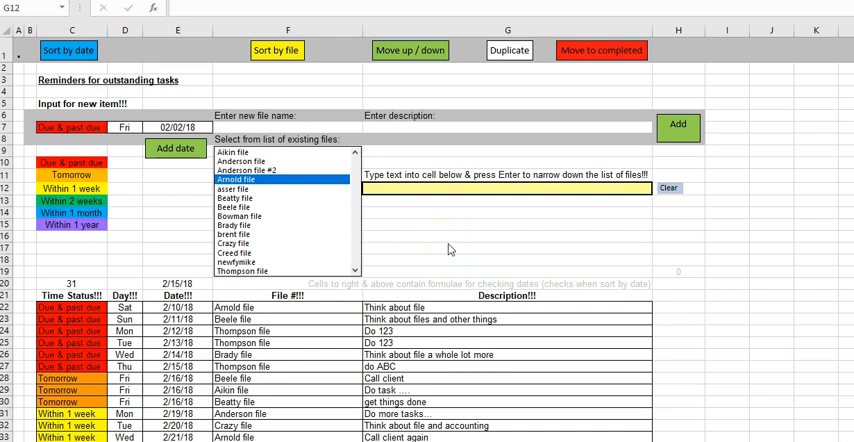
# Step: Filter the existing-files list via the yellow search cell, ending with 'azy' showing only Crazy file
pyautogui.click(504, 188)
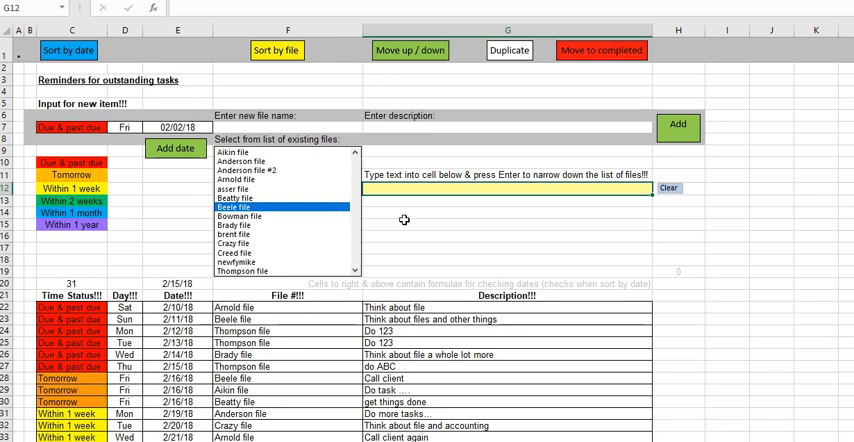
pyautogui.write('b')
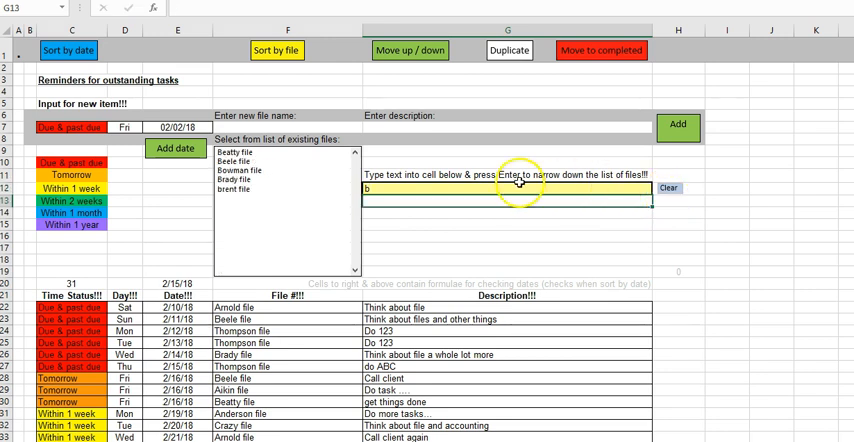
pyautogui.moveTo(234, 184)
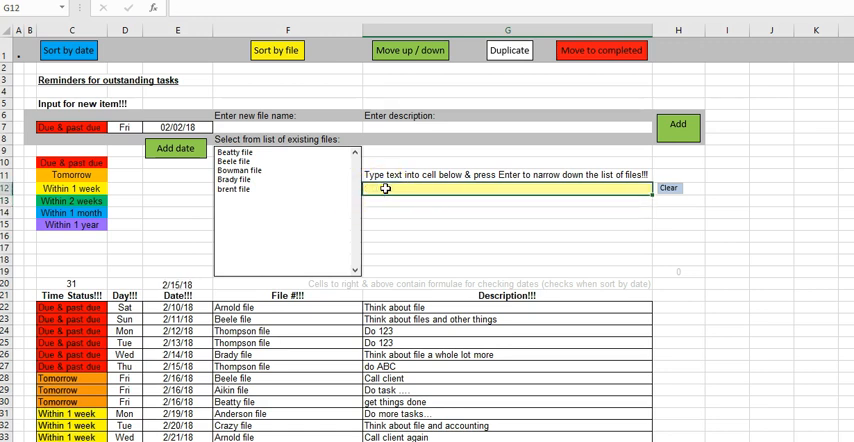
pyautogui.write('y')
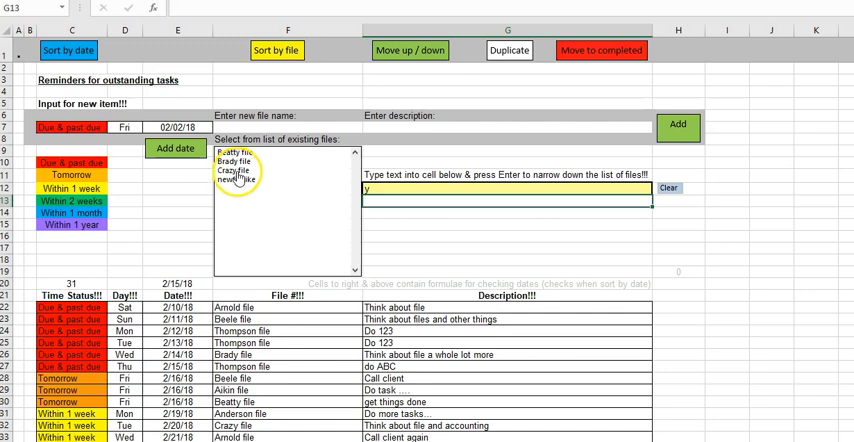
pyautogui.moveTo(356, 192)
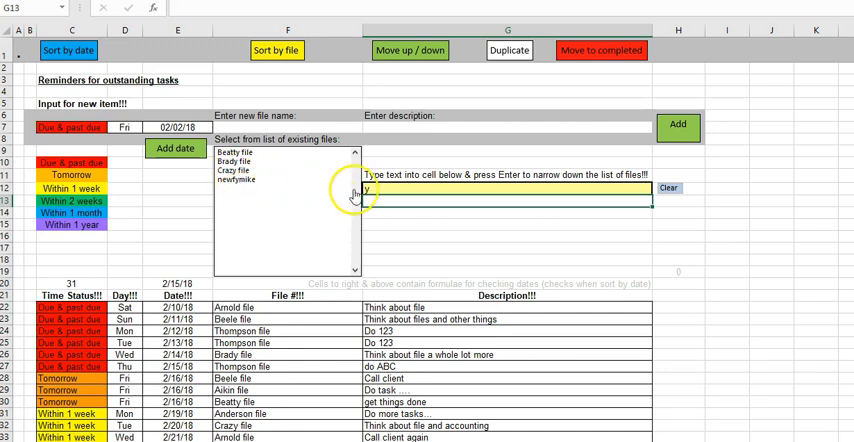
pyautogui.write('a')
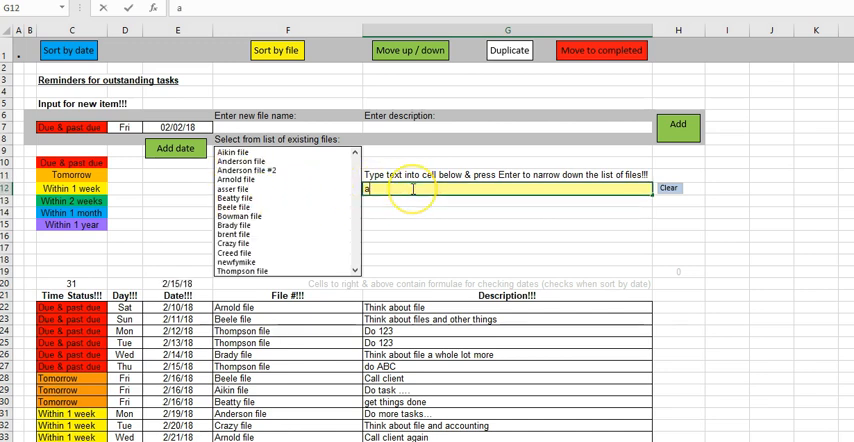
pyautogui.write('zy')
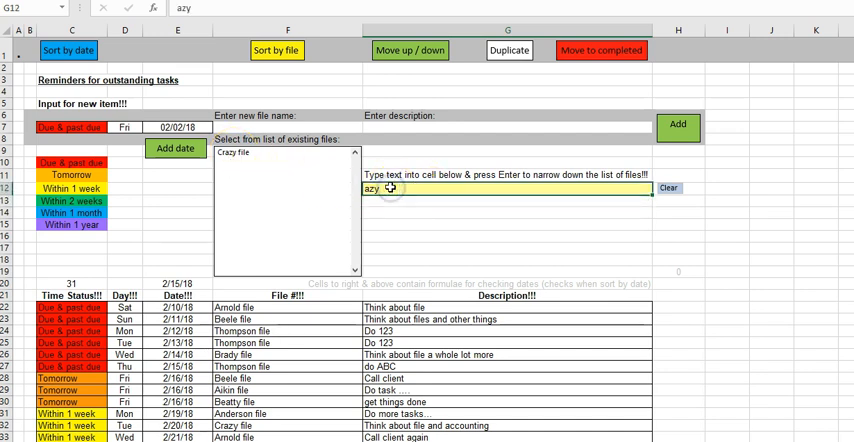
pyautogui.moveTo(638, 188)
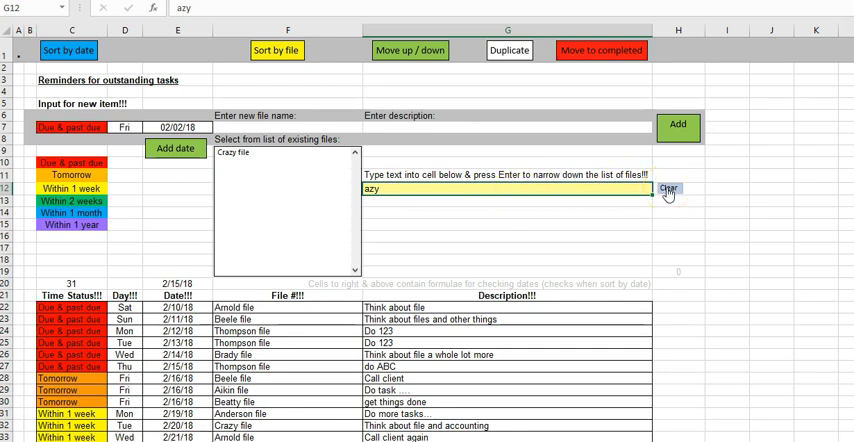
# Step: Clear the search so the existing-files list shows every file again
pyautogui.click(678, 188)
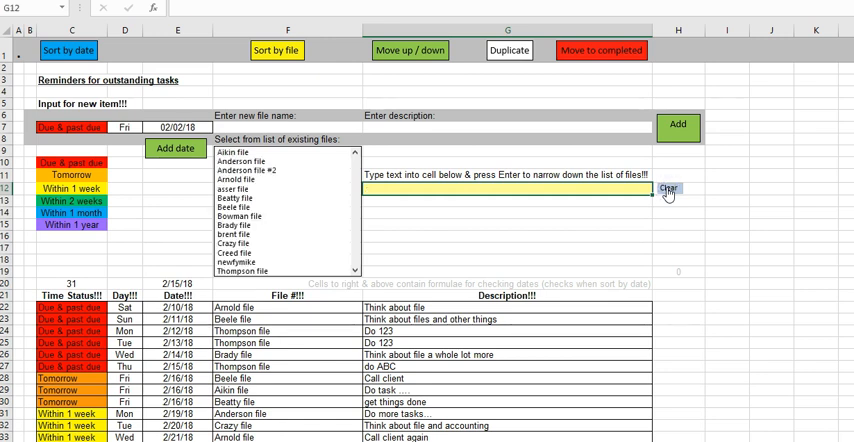
pyautogui.moveTo(336, 212)
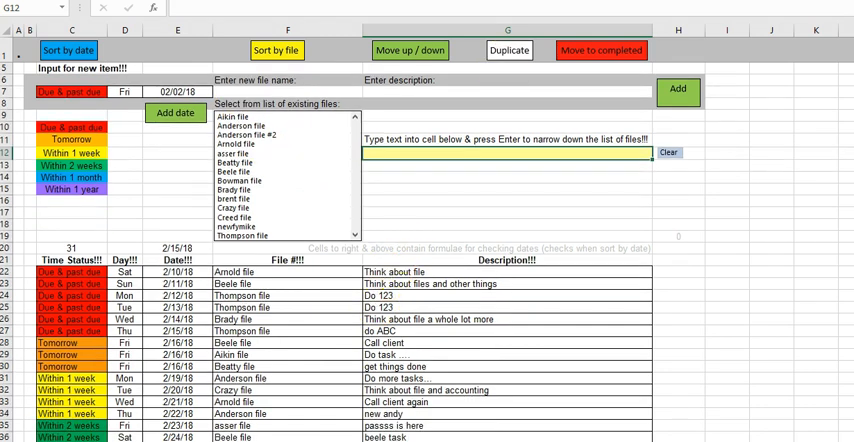
# Step: Scroll through the File List sheet's formula columns, then view the Completed sheet of finished reminders
pyautogui.scroll(-3)
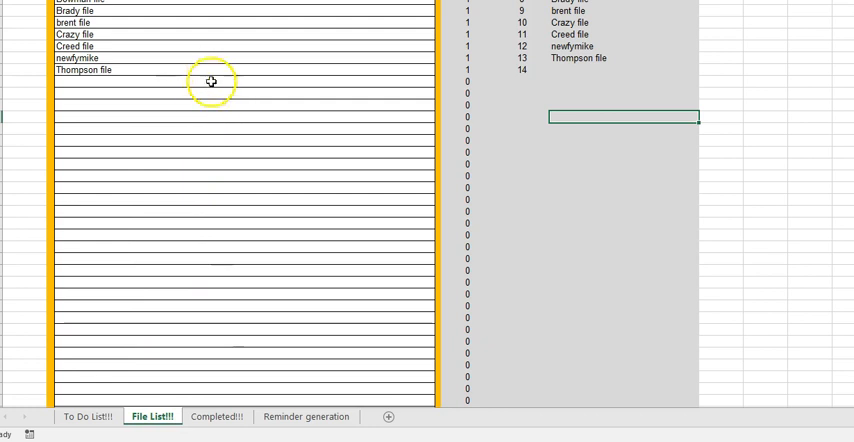
pyautogui.scroll(3)
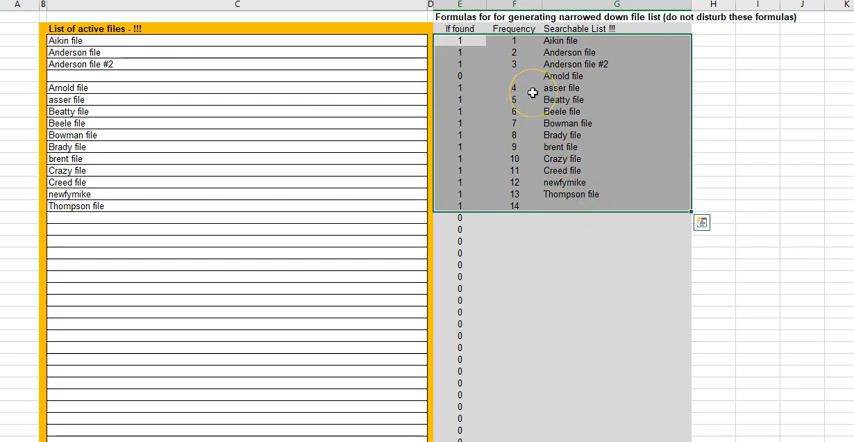
pyautogui.moveTo(482, 152)
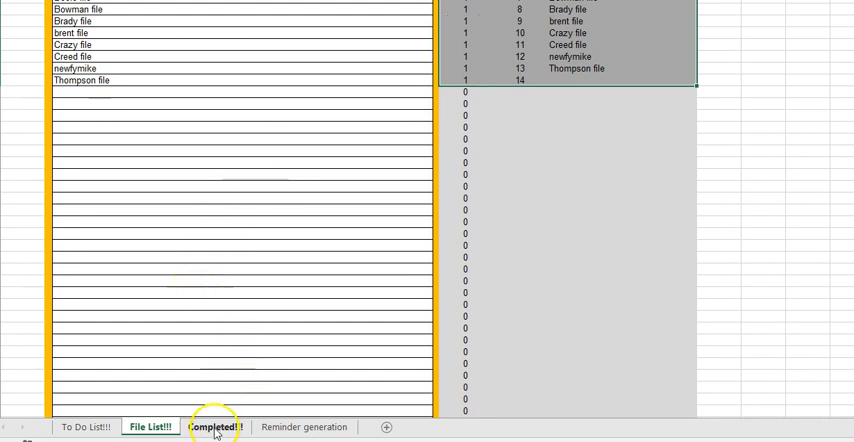
pyautogui.click(216, 426)
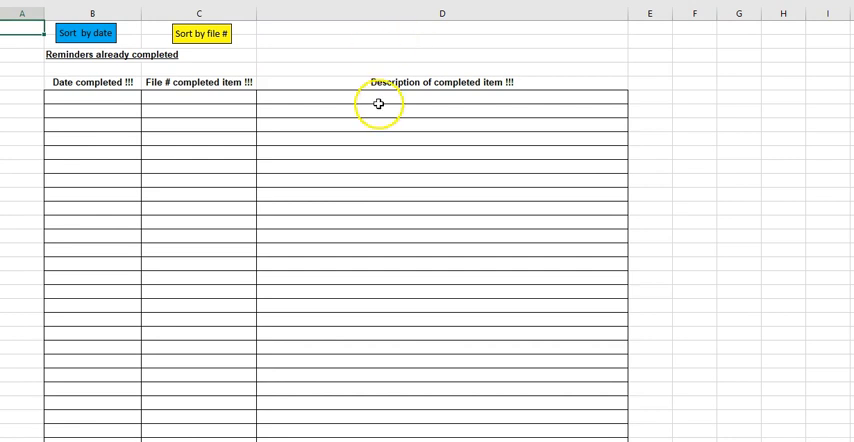
pyautogui.scroll(-3)
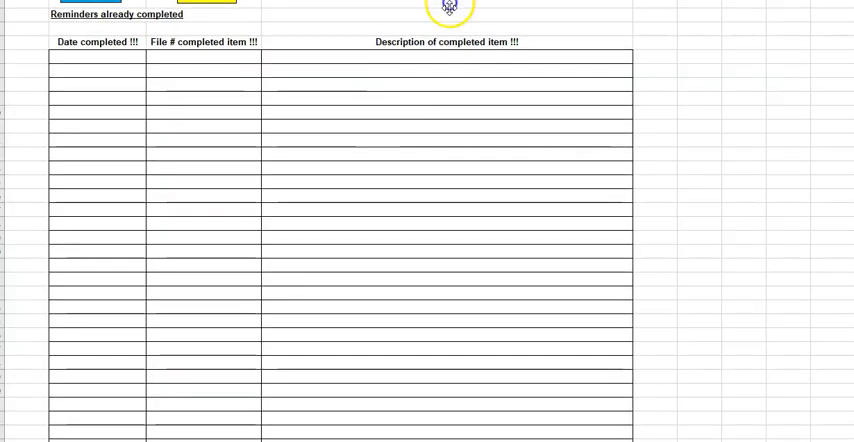
# Step: View the Reminder generation sheet of dated case-task schedules for each file
pyautogui.click(308, 408)
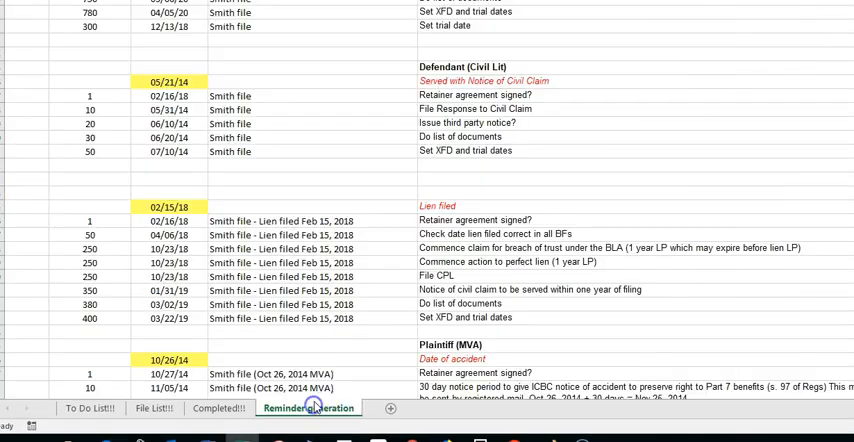
pyautogui.scroll(3)
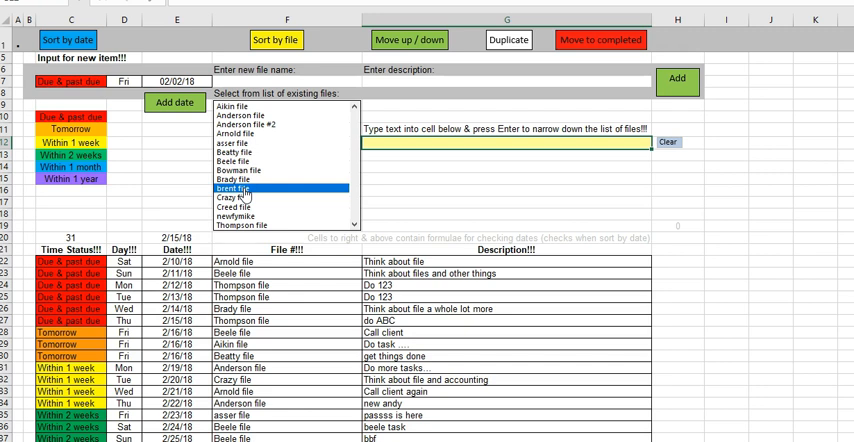
pyautogui.moveTo(252, 158)
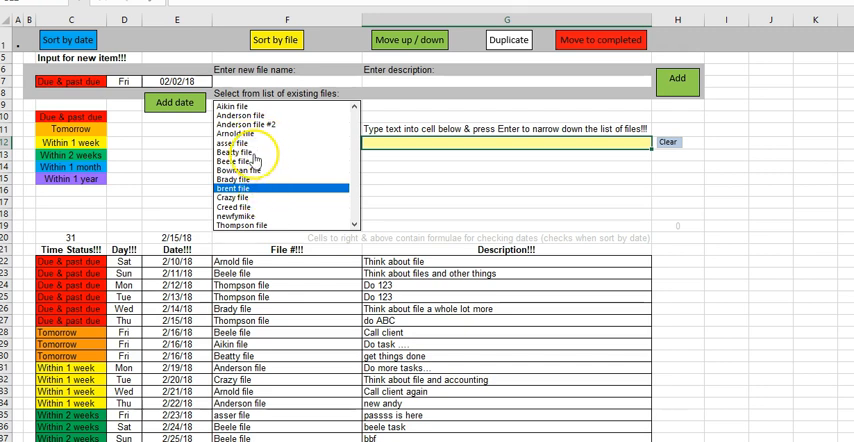